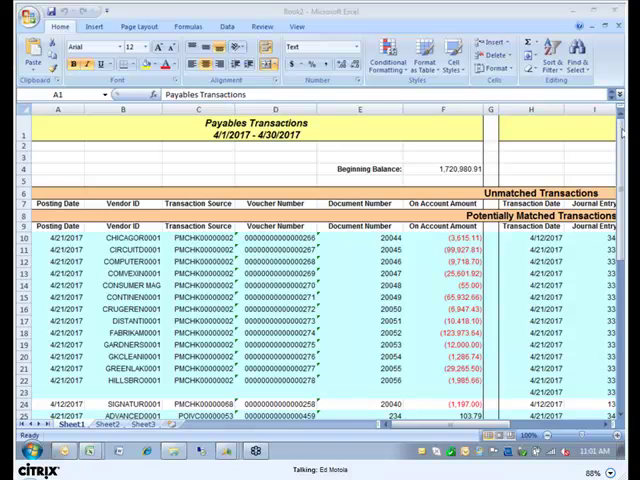
mouse_move(450, 140)
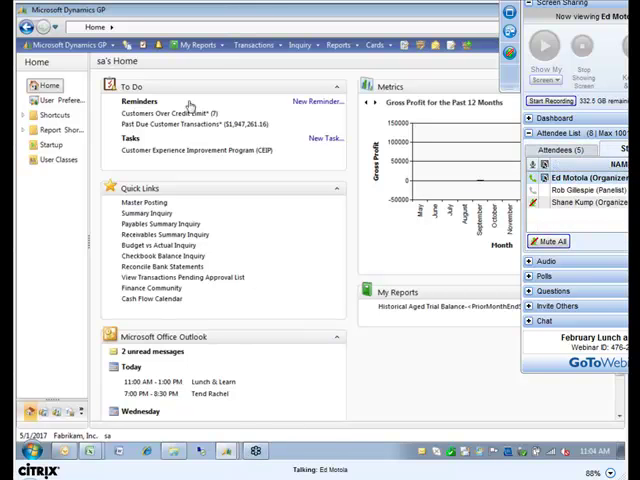
mouse_move(50, 413)
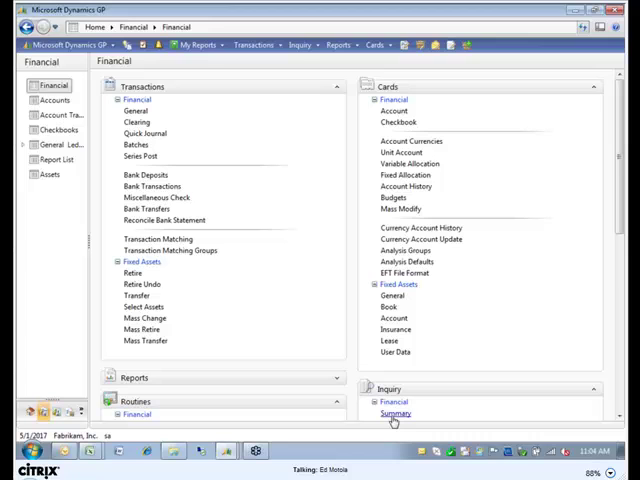
- Bring up Summary Inquiry with 2017 period balances for account 000-2100-00
left_click(393, 414)
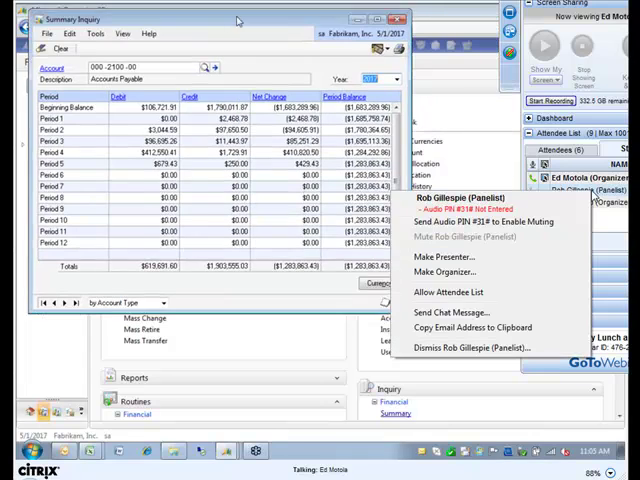
left_click(445, 271)
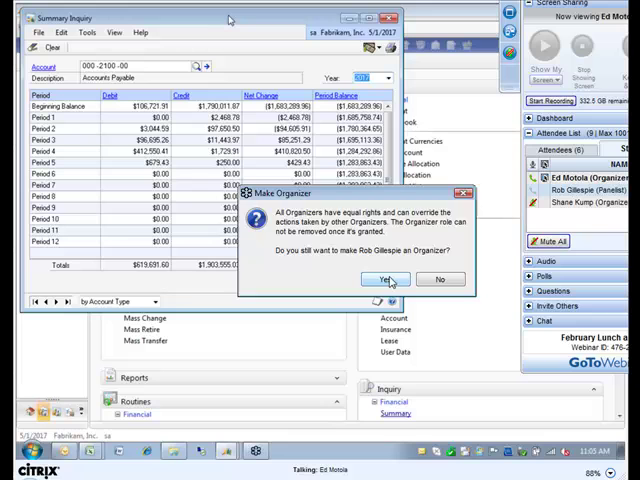
left_click(387, 279)
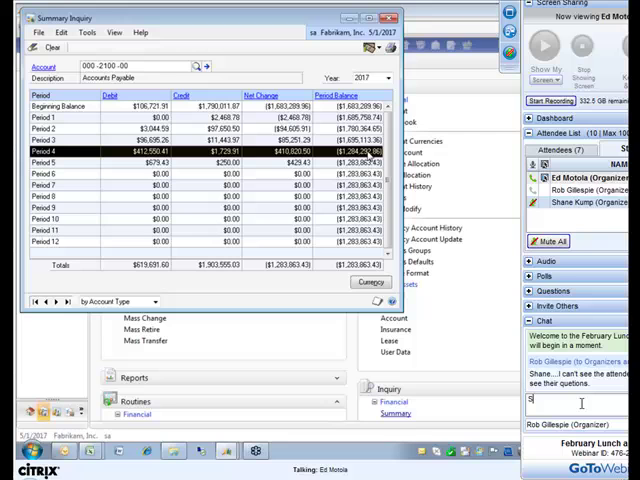
- Type the note 'Should be ab' while reviewing the Accounts Payable period balances
type("Should be ab")
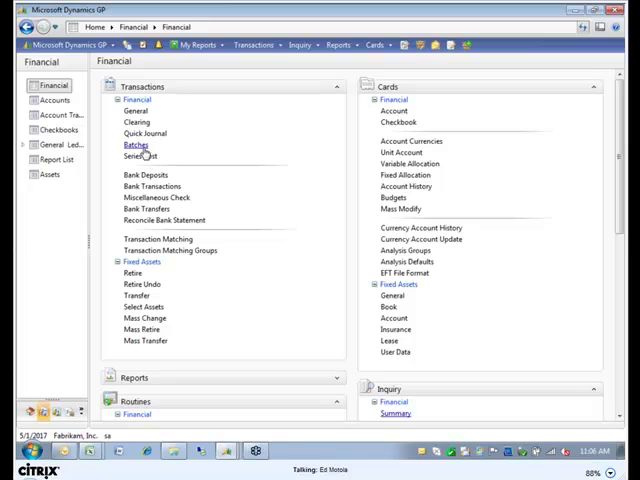
right_click(90, 421)
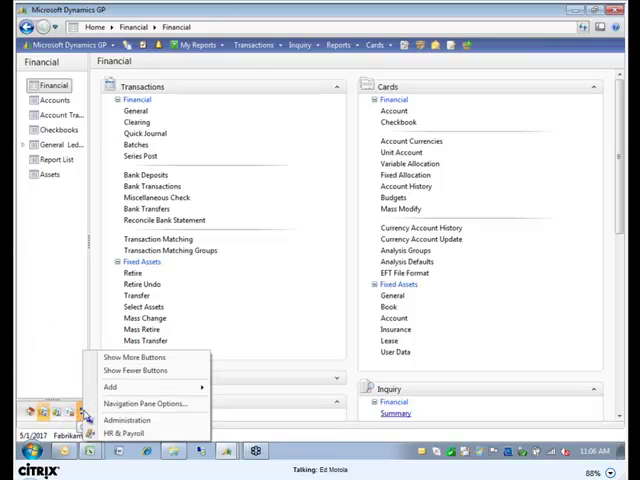
left_click(126, 419)
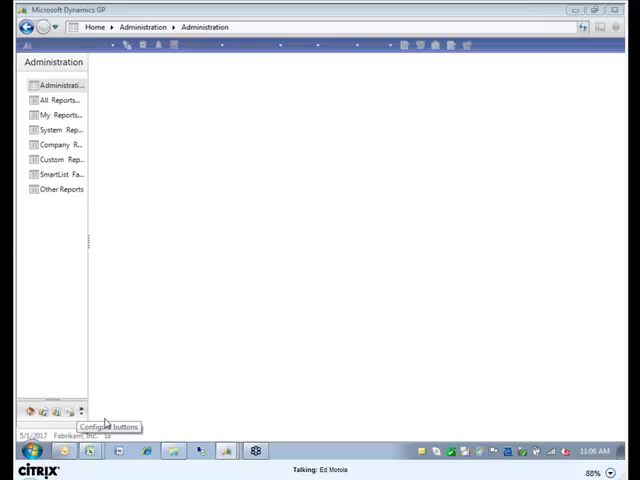
left_click(58, 85)
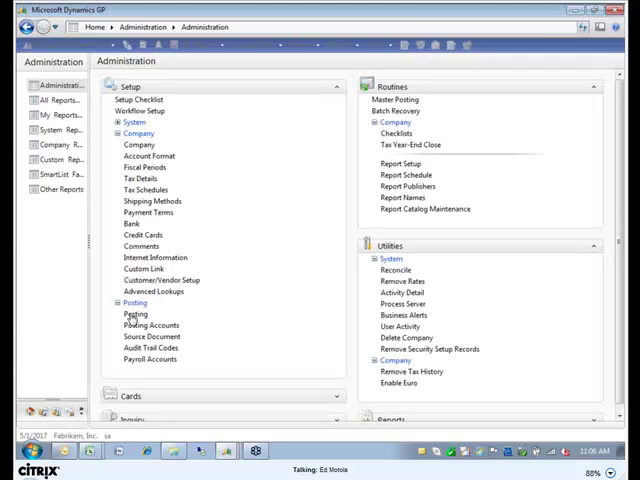
left_click(135, 314)
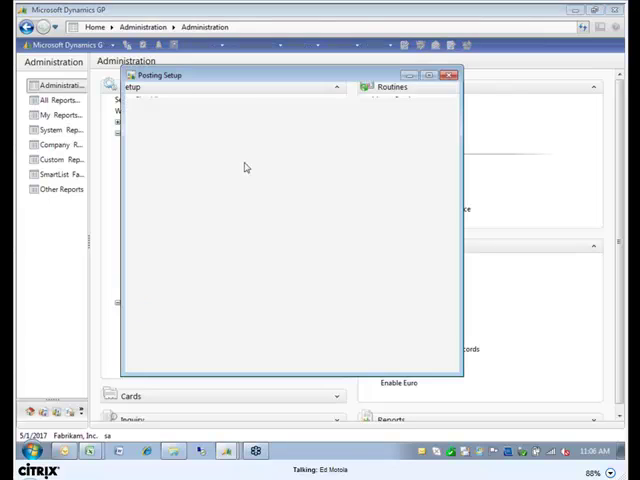
left_click(396, 111)
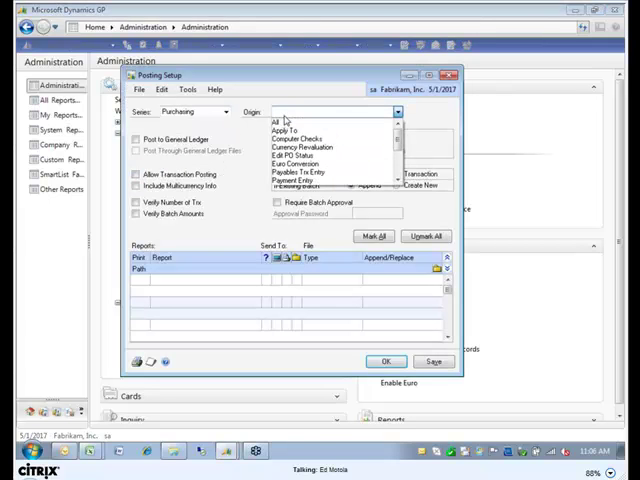
left_click(298, 172)
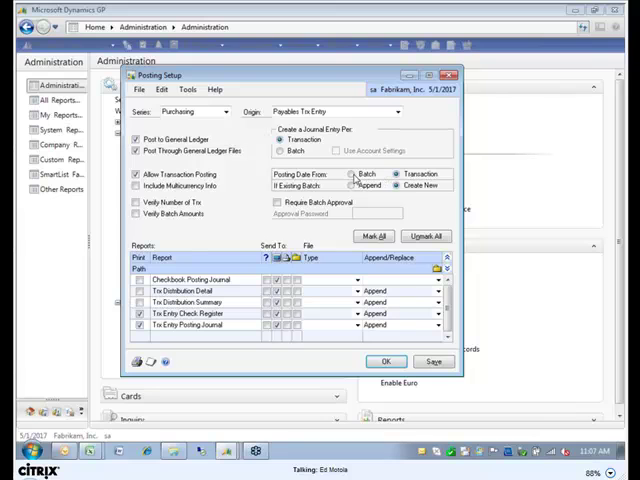
left_click(352, 174)
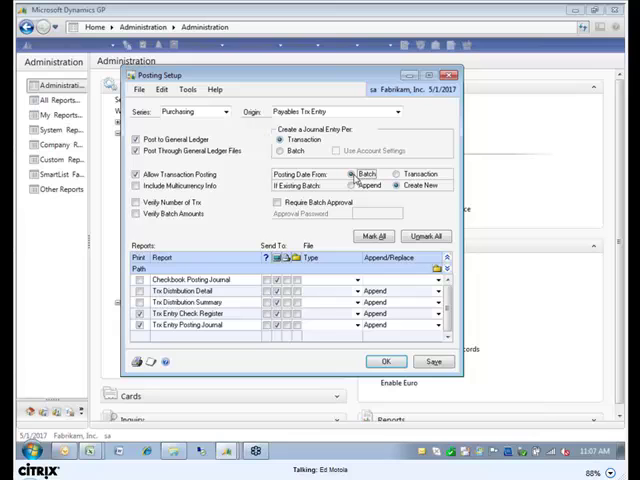
left_click(399, 174)
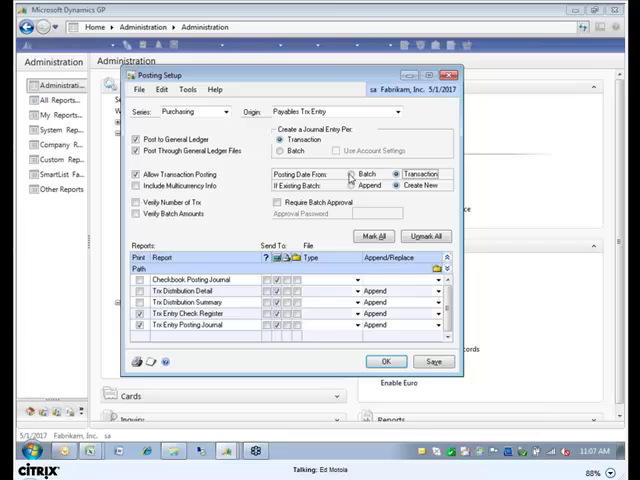
left_click(351, 173)
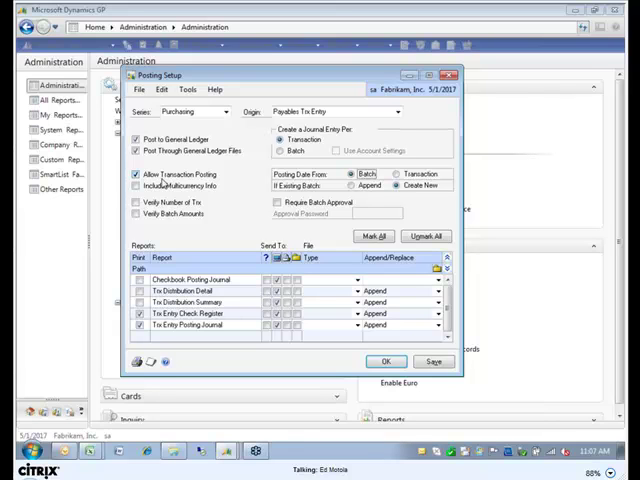
left_click(398, 174)
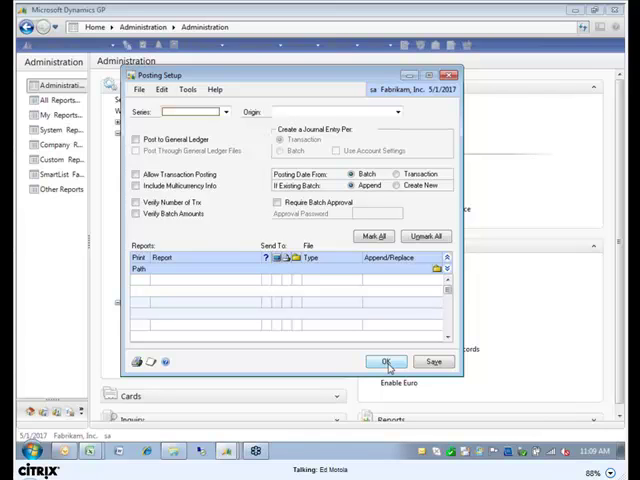
mouse_move(400, 340)
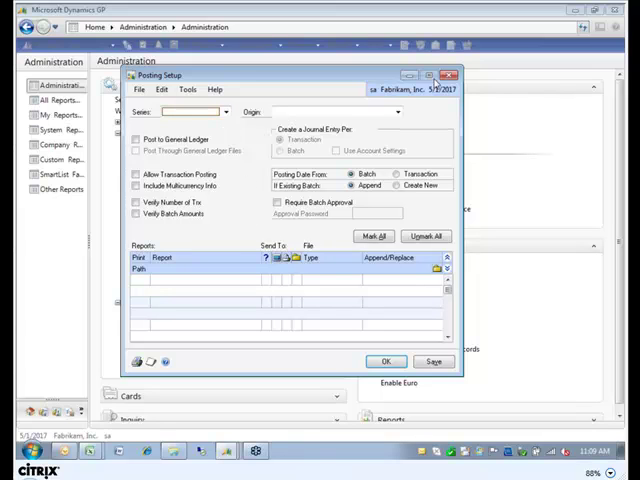
- Close the Posting Setup window
left_click(448, 74)
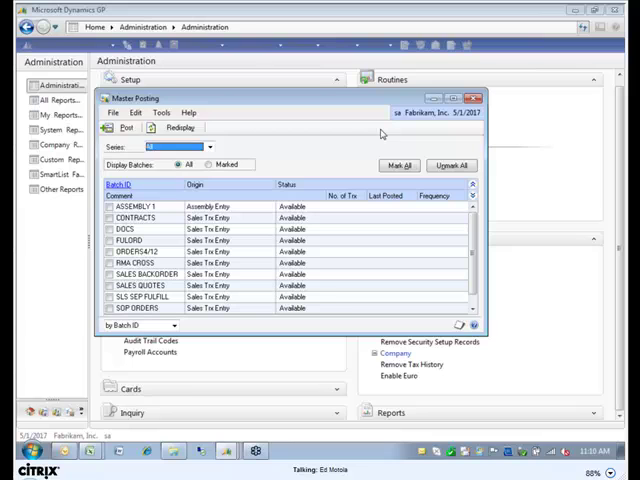
- Filter Master Posting to Purchasing, then Financial, confirming neither series lists batches
left_click(208, 146)
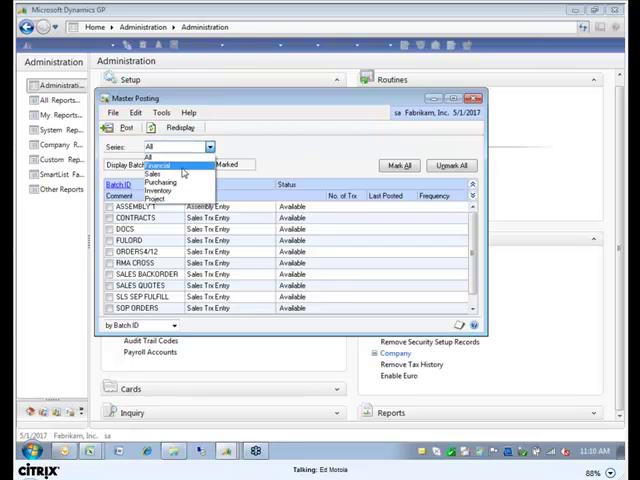
left_click(160, 174)
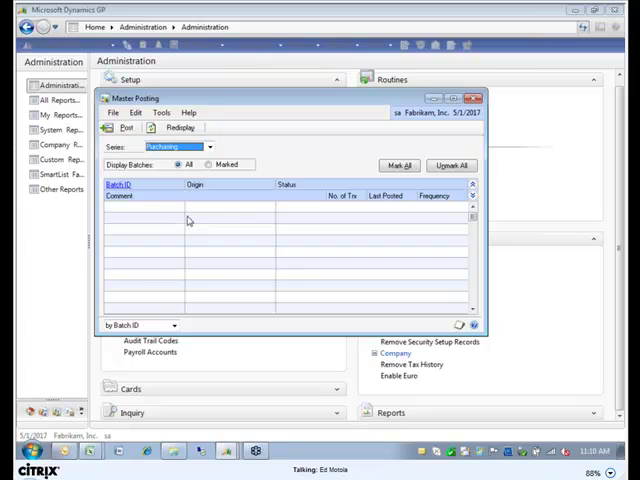
left_click(210, 147)
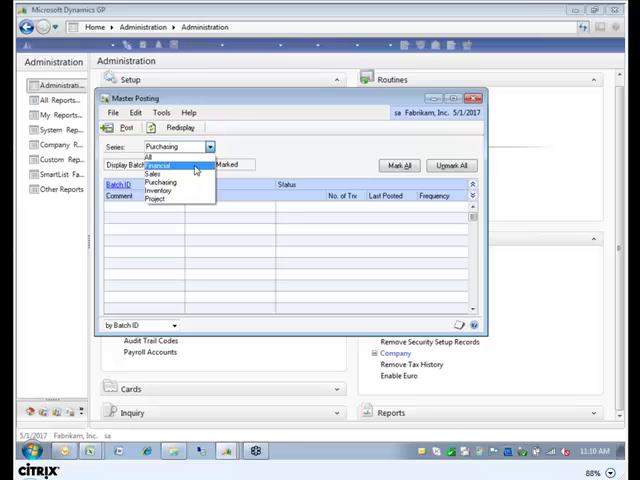
left_click(157, 156)
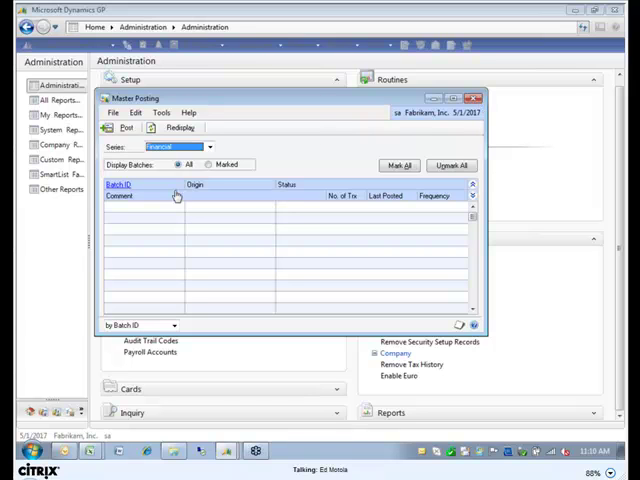
mouse_move(85, 230)
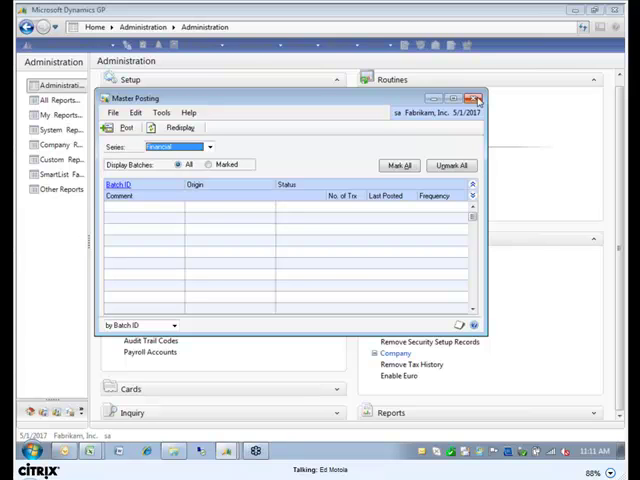
mouse_move(477, 99)
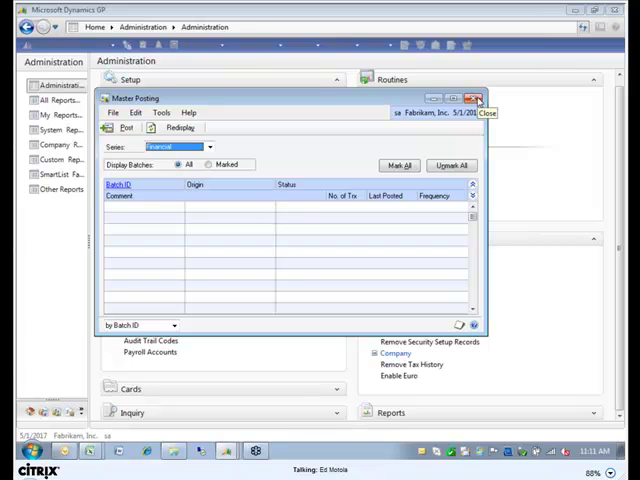